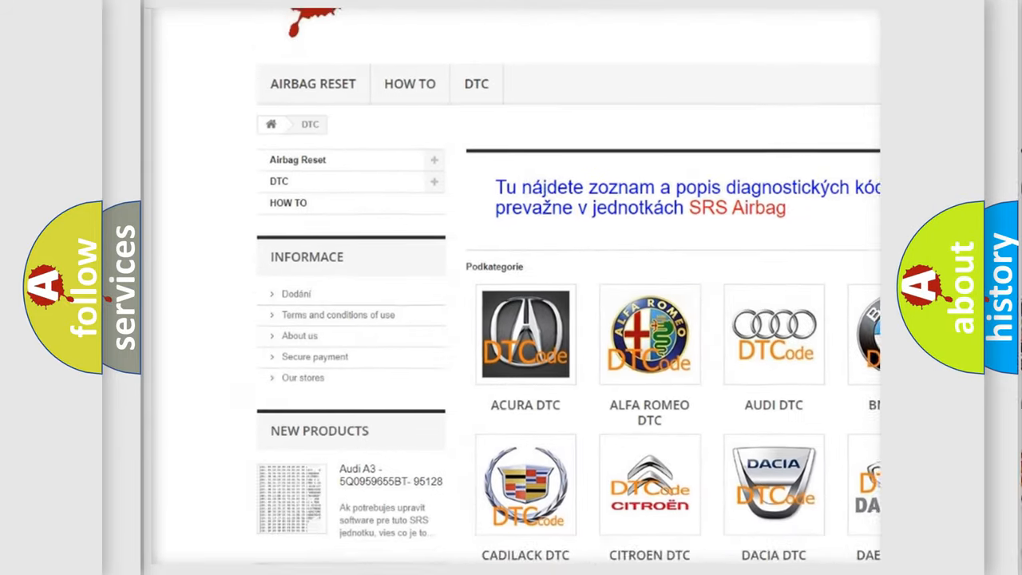
pyautogui.scroll(-3)
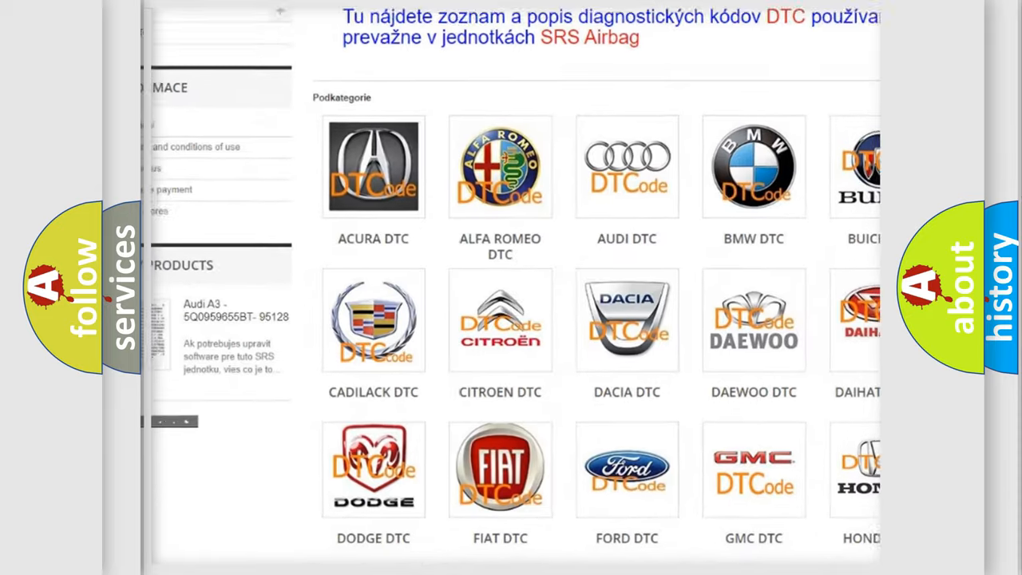